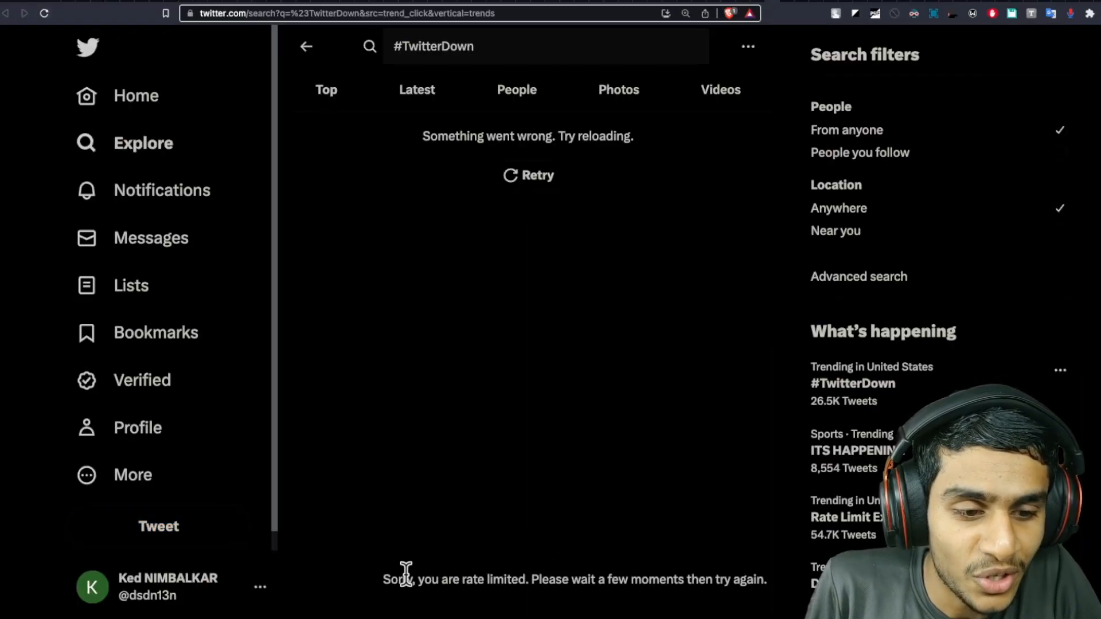
# Highlight the rate-limit warning, then go Home and into Explore to scroll the trending list
pyautogui.moveTo(403, 577); pyautogui.dragTo(761, 576)
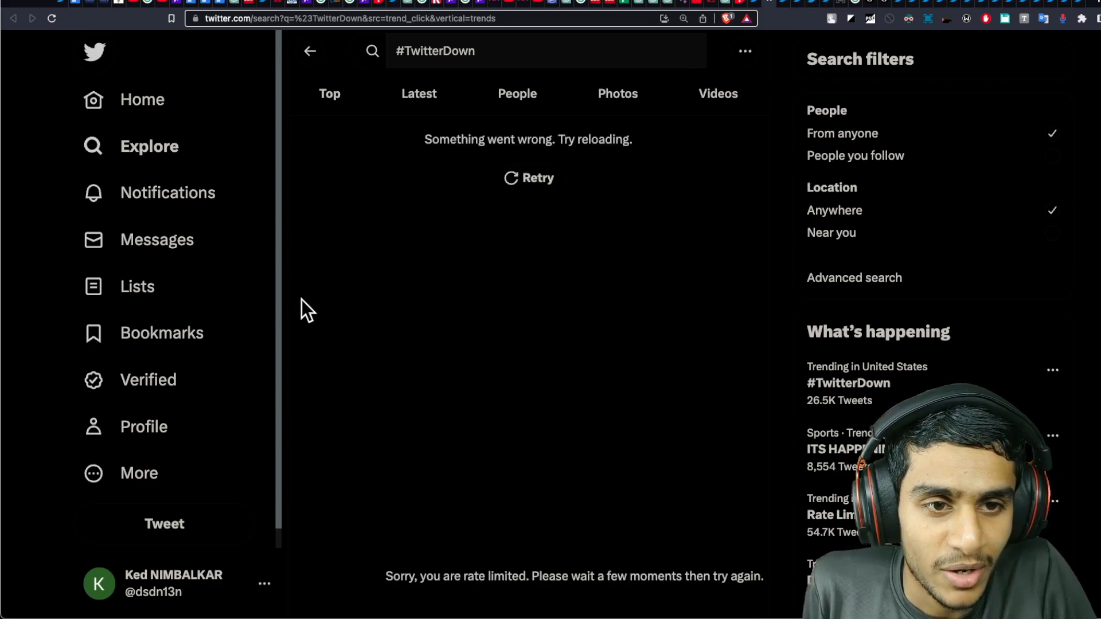
pyautogui.moveTo(526, 189)
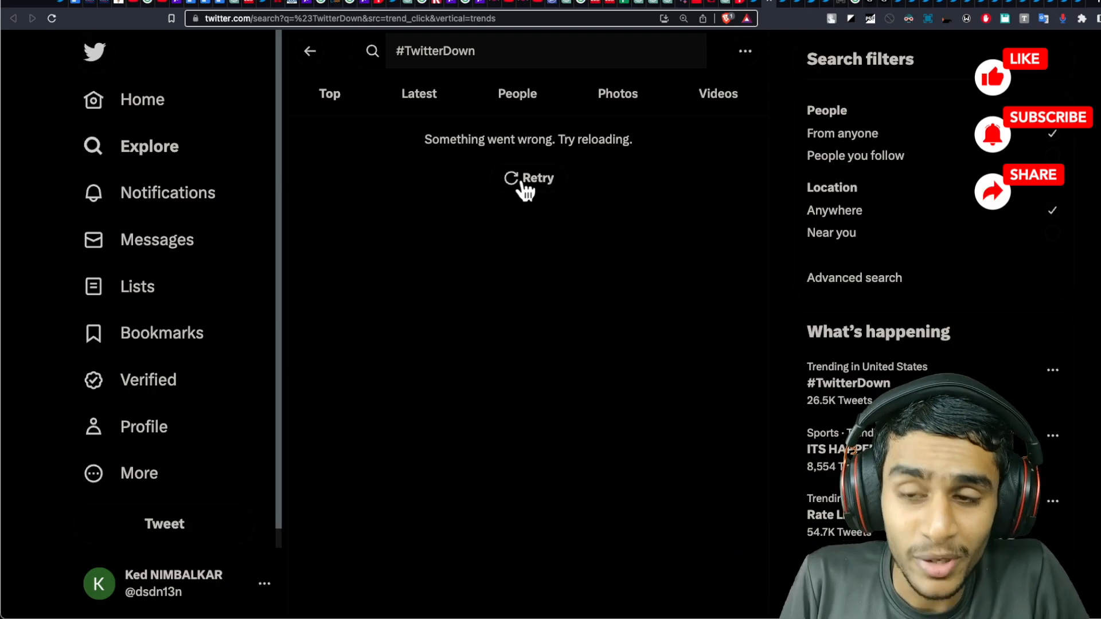
pyautogui.moveTo(224, 118)
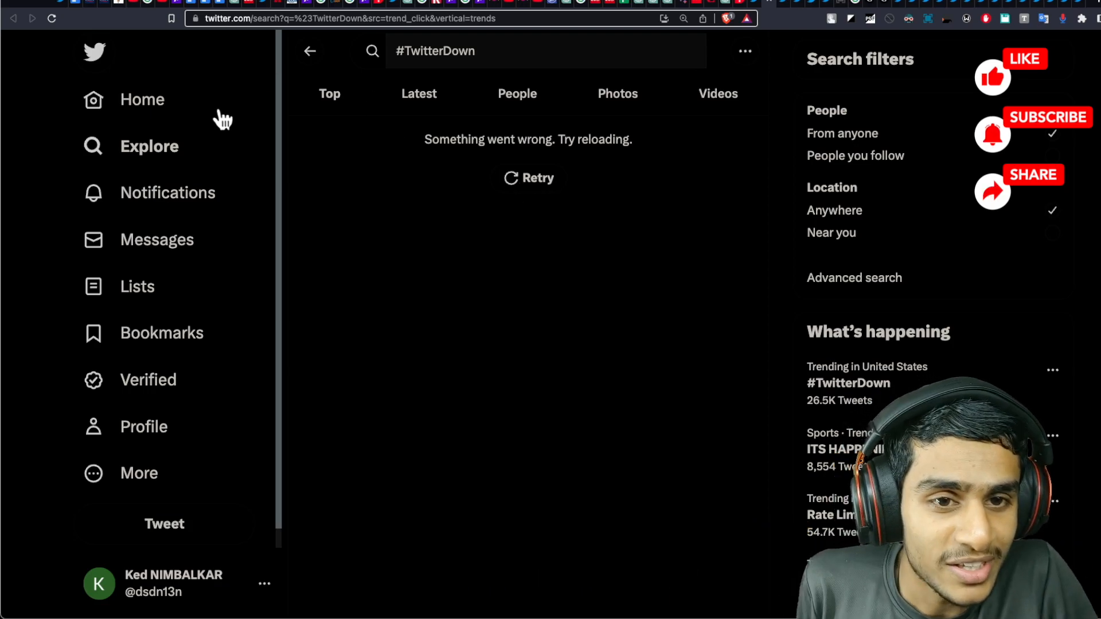
pyautogui.click(142, 98)
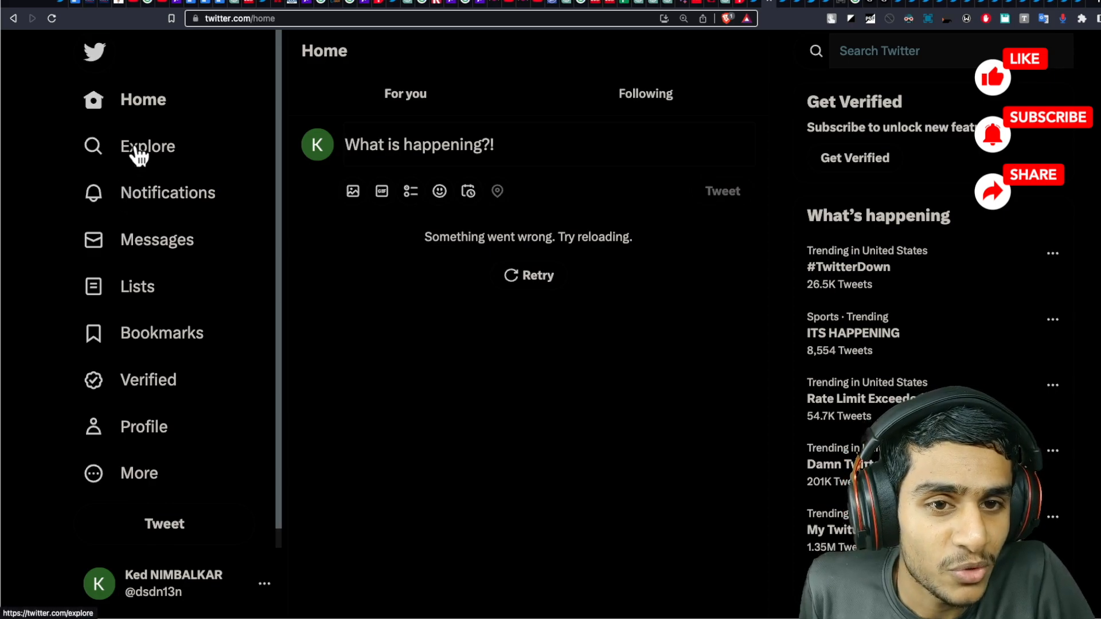
pyautogui.click(148, 145)
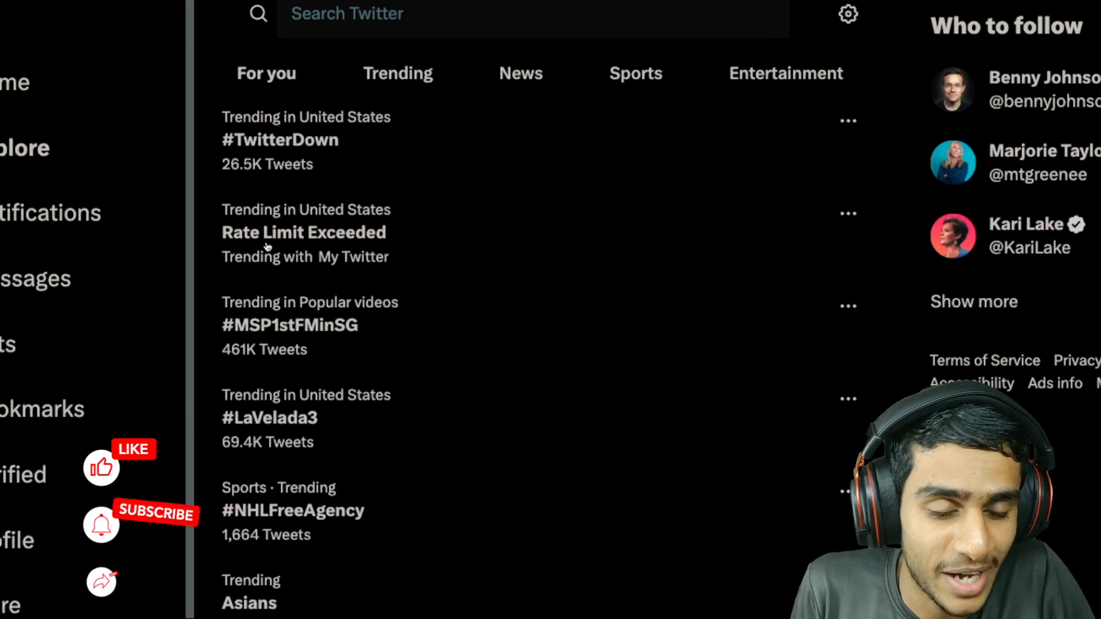
pyautogui.scroll(-3)
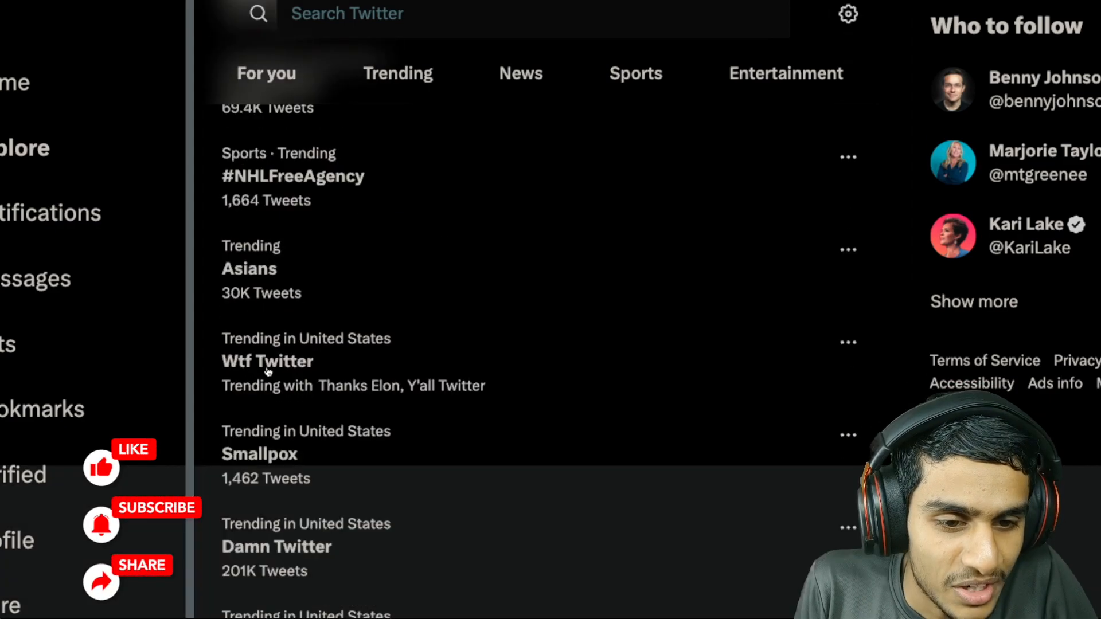
pyautogui.scroll(-3)
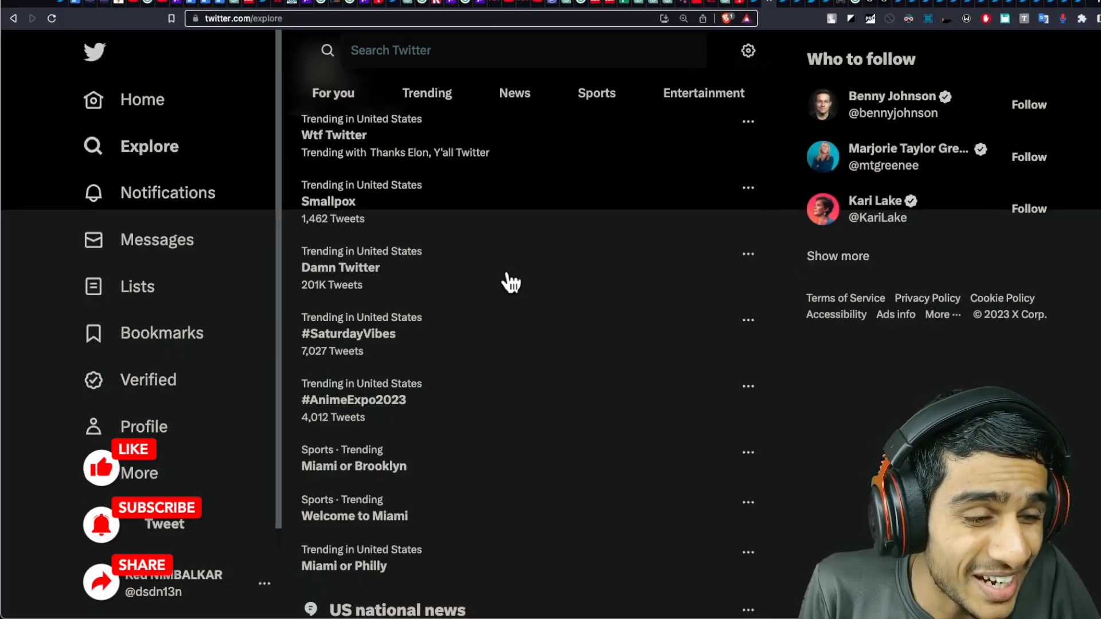
pyautogui.moveTo(482, 281)
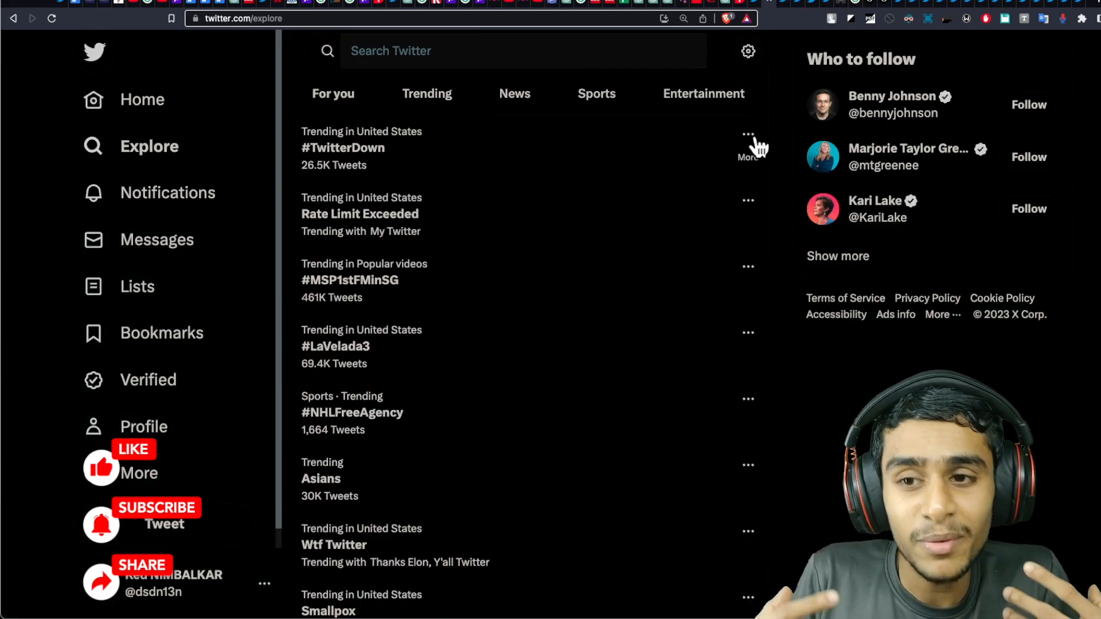
pyautogui.moveTo(779, 14)
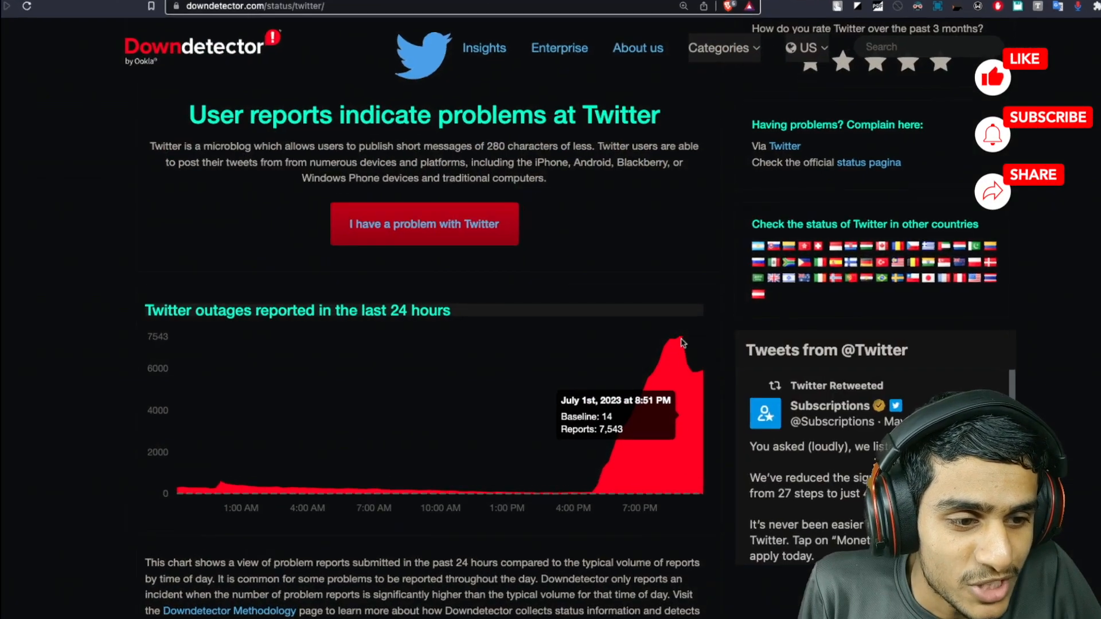
# Scroll down the Downdetector Twitter page to the 24-hour outage chart
pyautogui.scroll(-3)
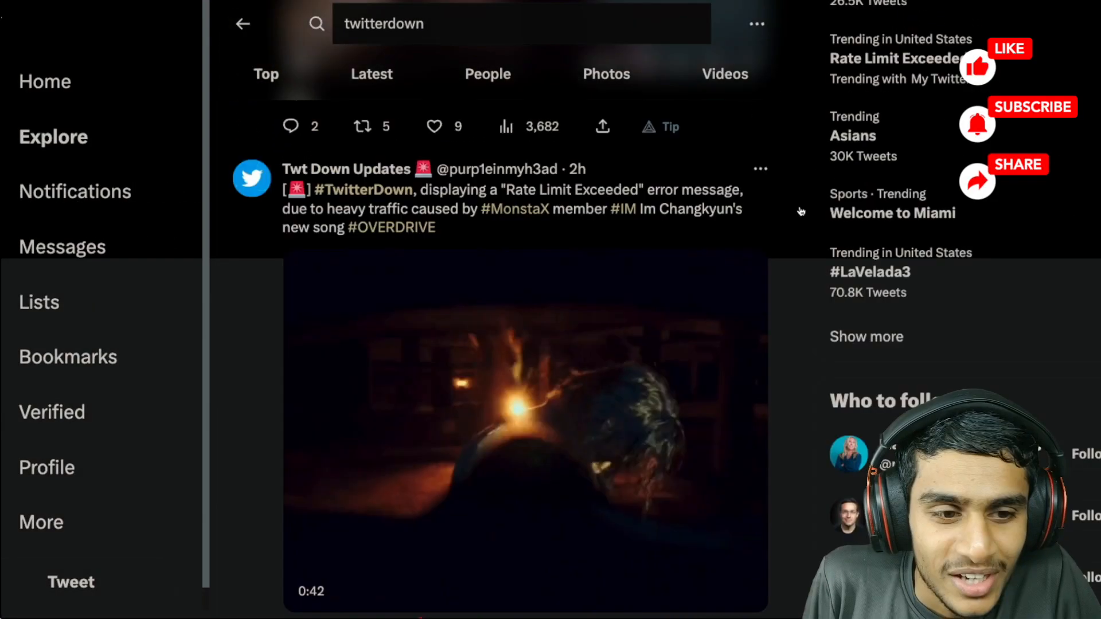
# Scroll through the Top results of the twitterdown search
pyautogui.scroll(-3)
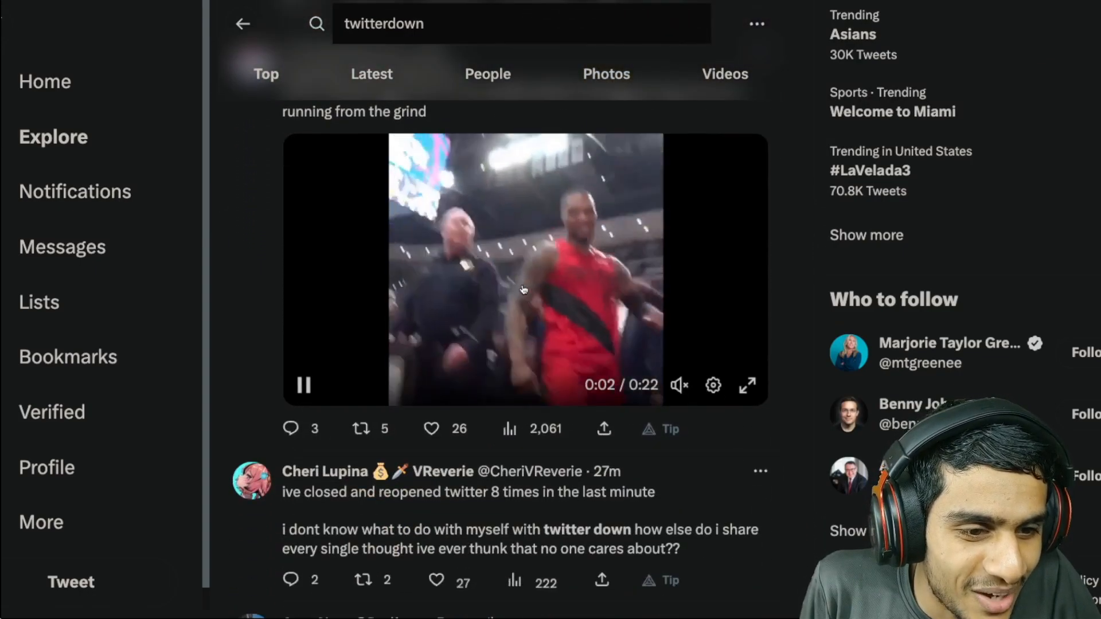
pyautogui.scroll(-3)
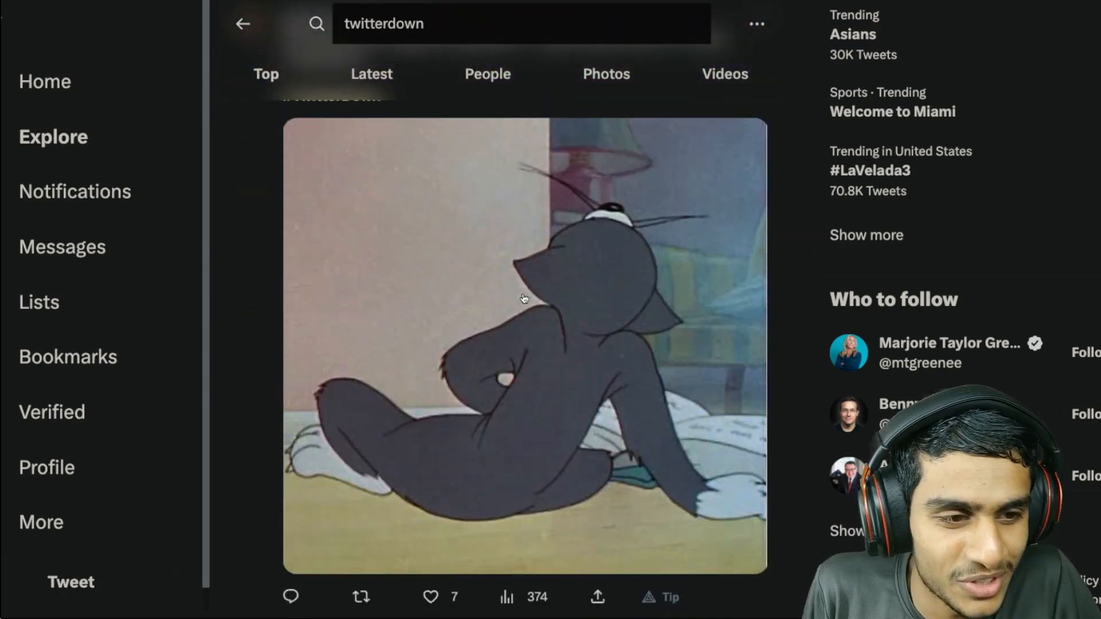
pyautogui.scroll(-3)
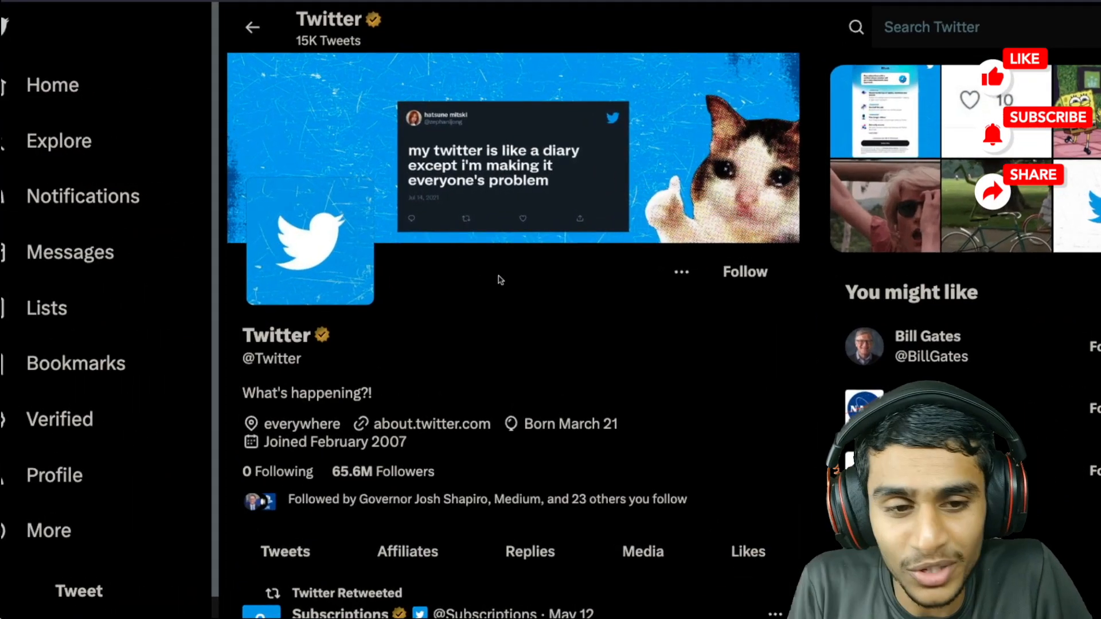
pyautogui.scroll(-3)
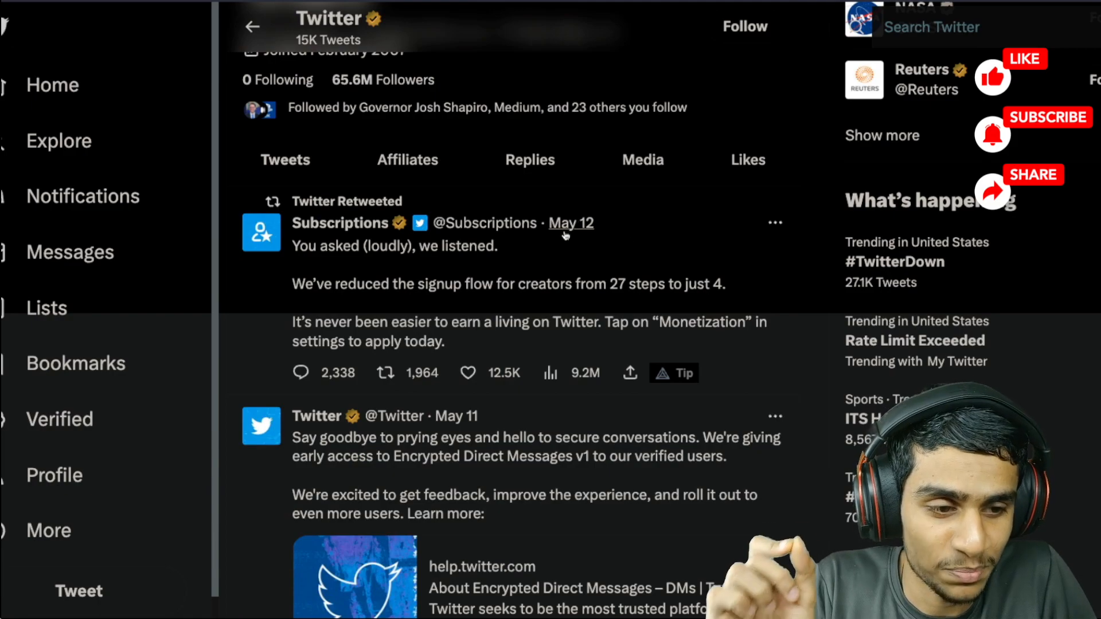
pyautogui.scroll(-3)
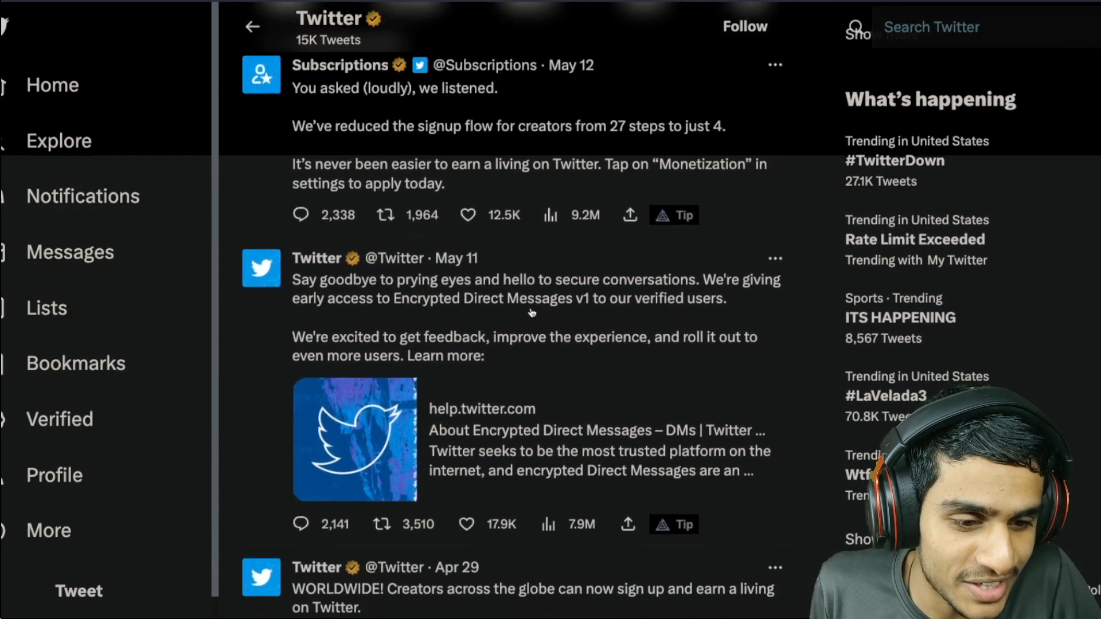
pyautogui.scroll(-3)
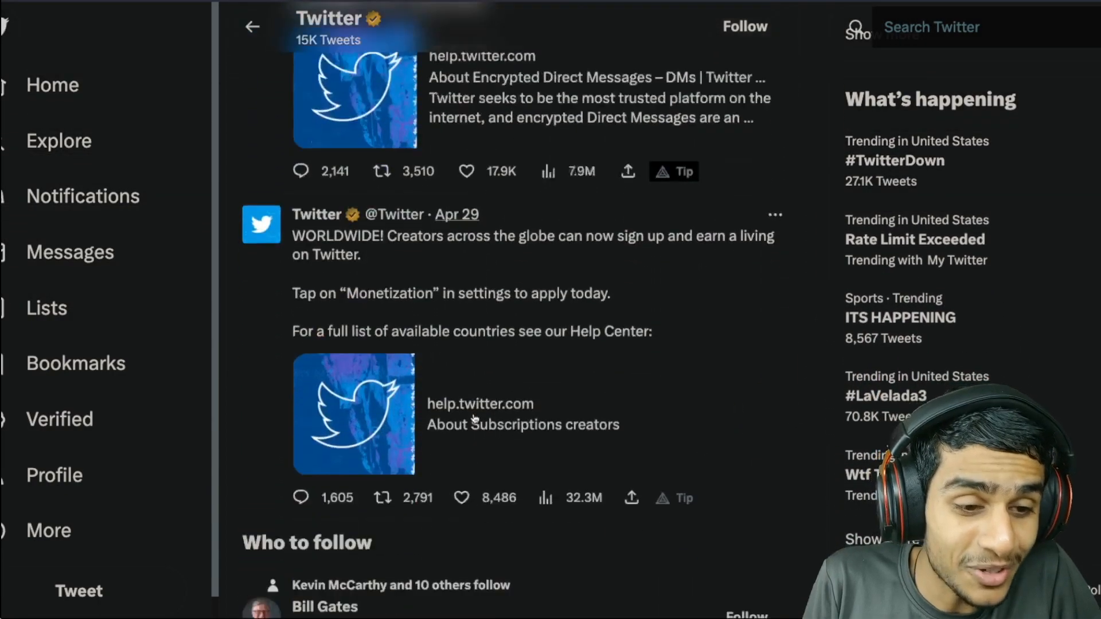
pyautogui.scroll(-3)
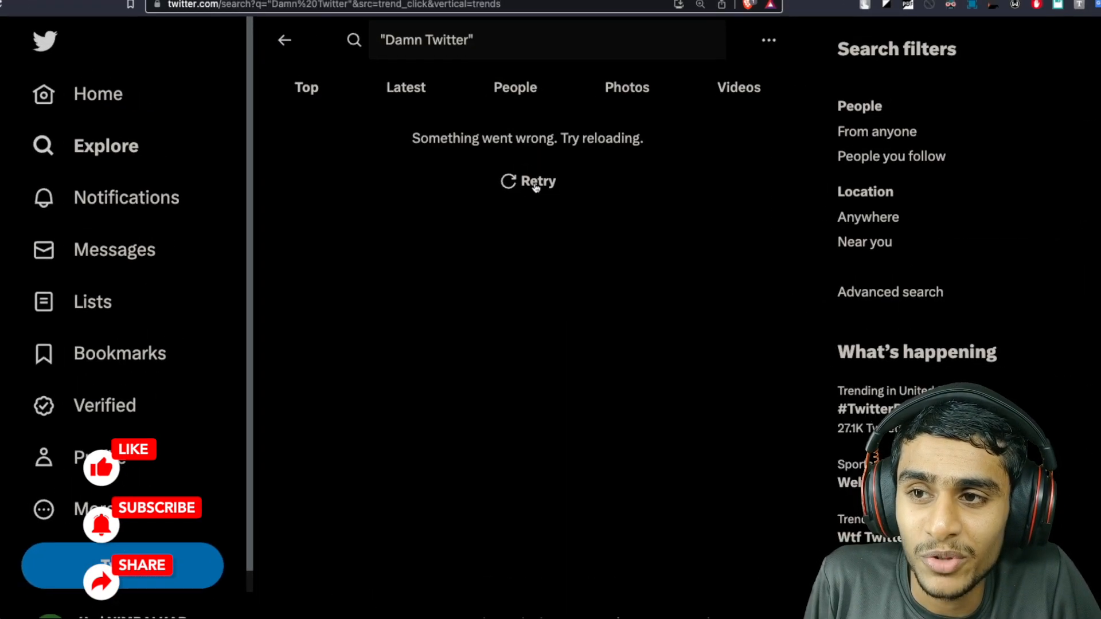
# Retry the failed Damn Twitter search, which returns a rate-limit notice
pyautogui.click(527, 181)
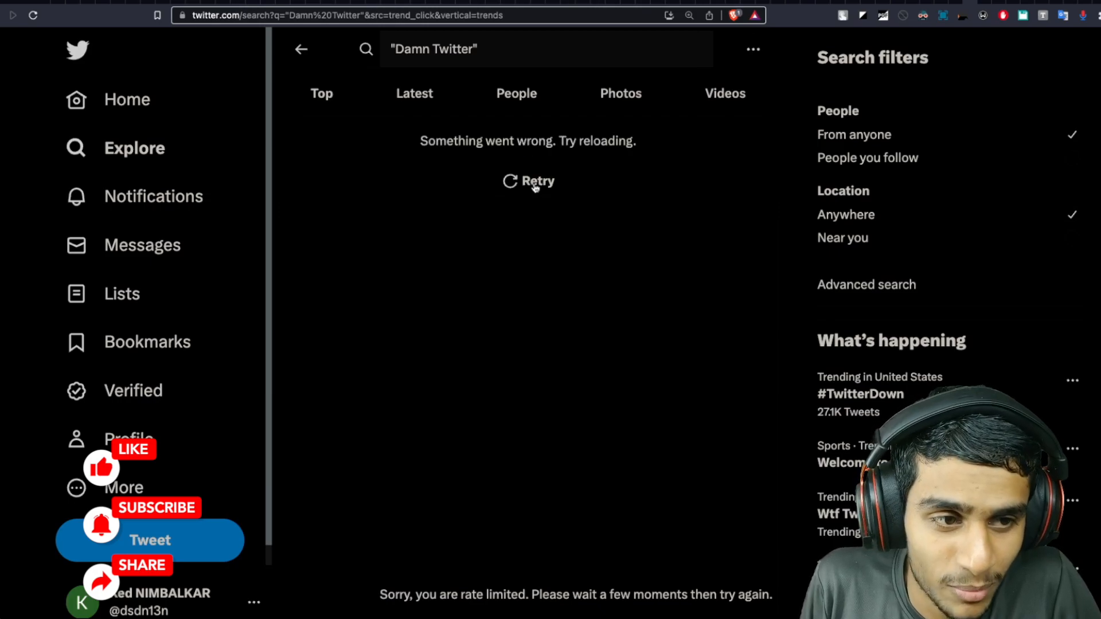